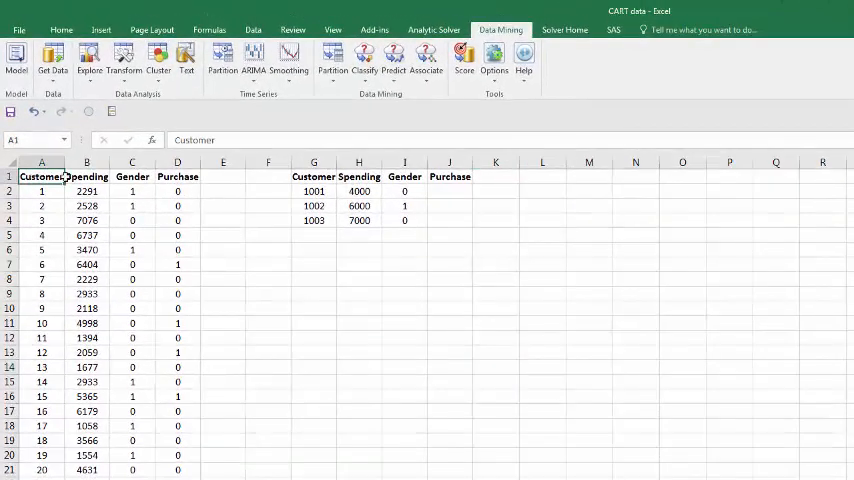
Select the customer data table and start a Classification Tree from Data Mining > Classify
left_click_drag(40, 176, 176, 236)
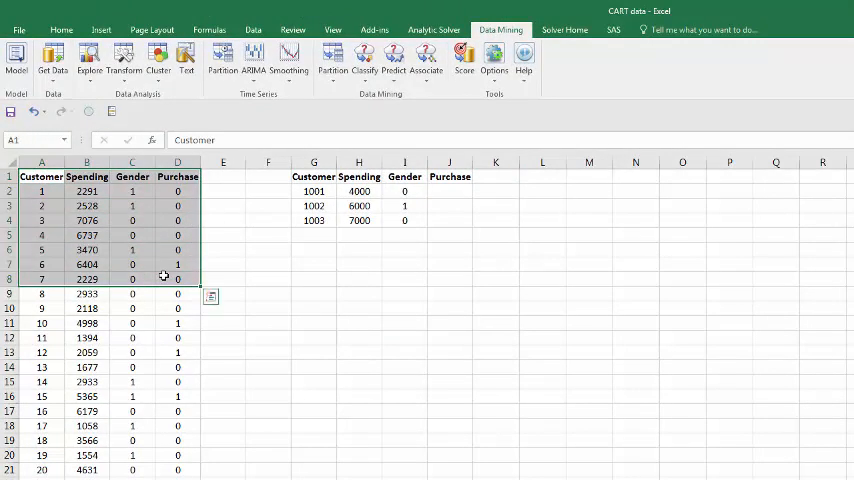
scroll("down", 3)
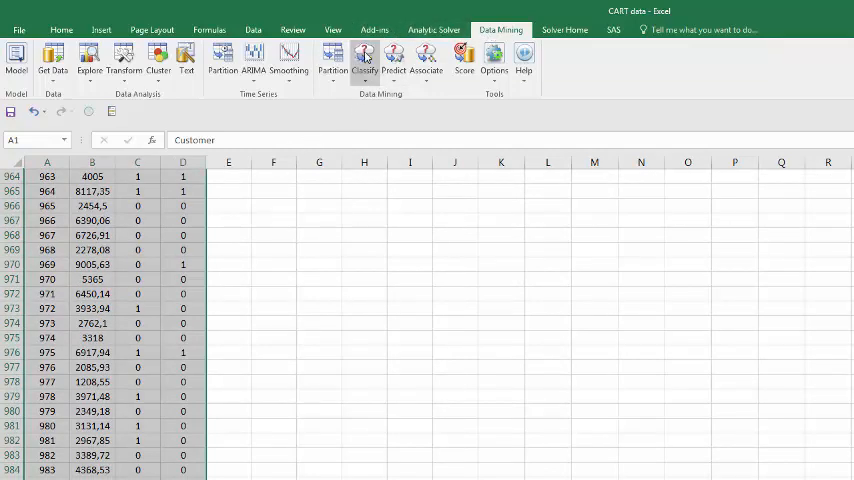
left_click(364, 58)
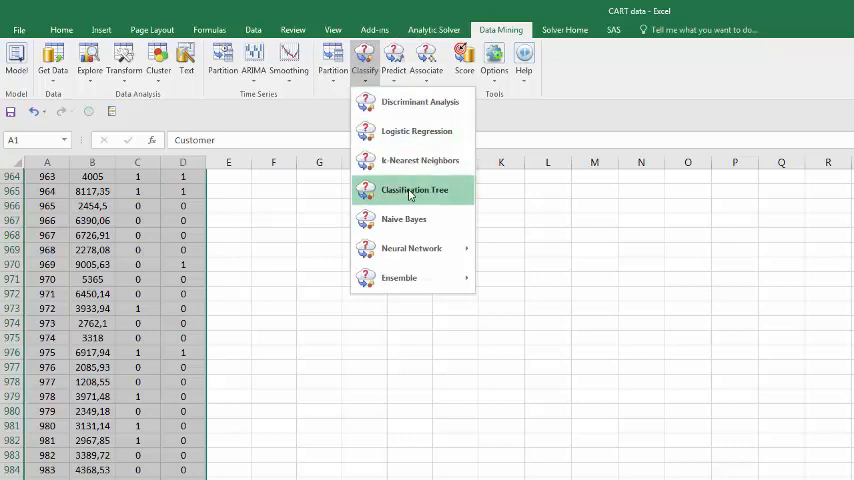
left_click(412, 190)
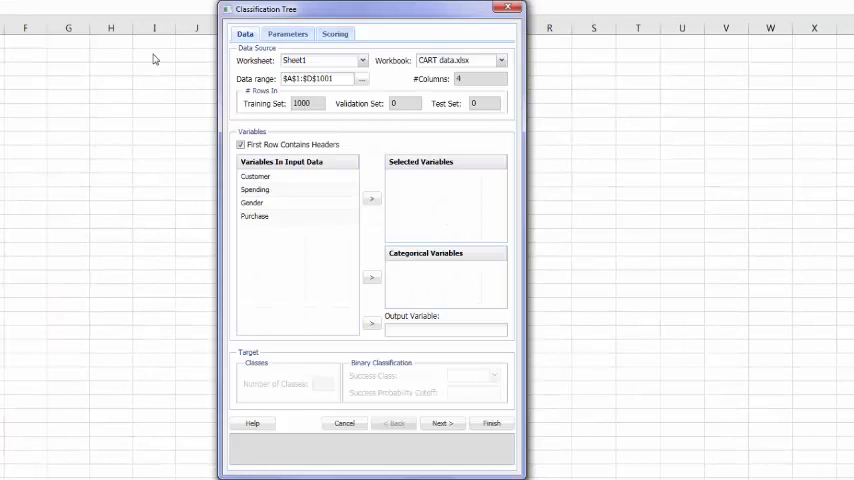
Set Purchase as the output variable with Spending and Gender as selected predictors, then continue
left_click(254, 216)
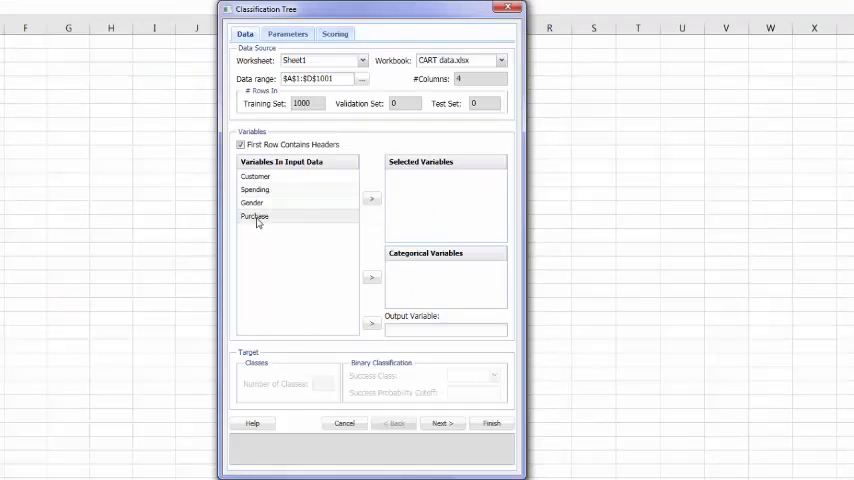
left_click(254, 216)
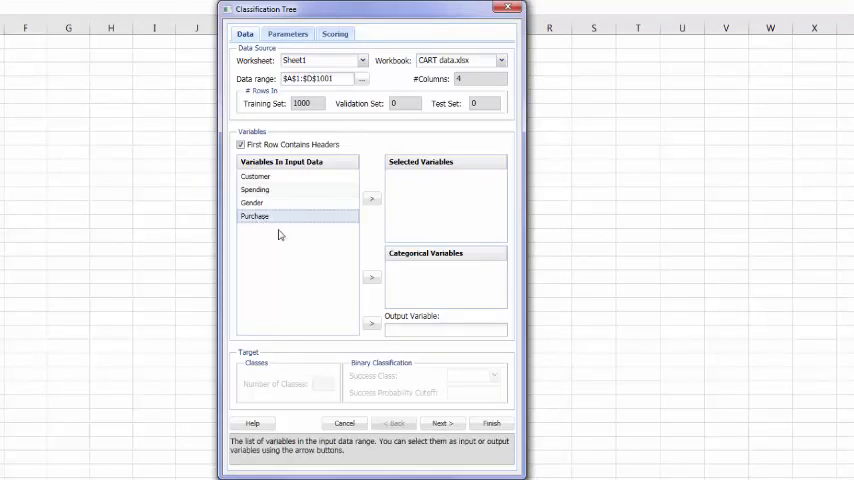
left_click(372, 322)
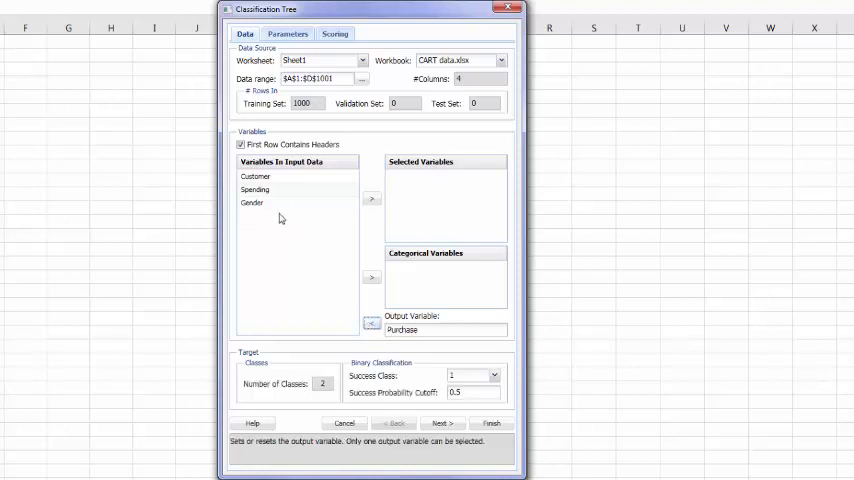
left_click(256, 188)
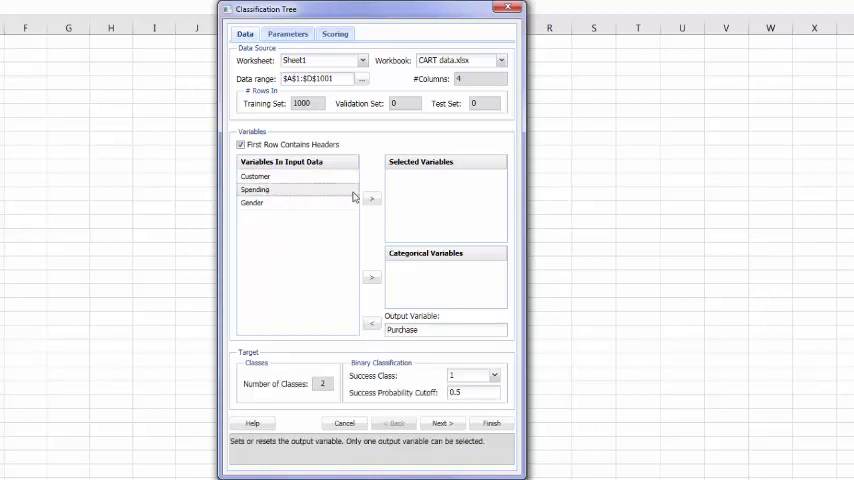
left_click(372, 196)
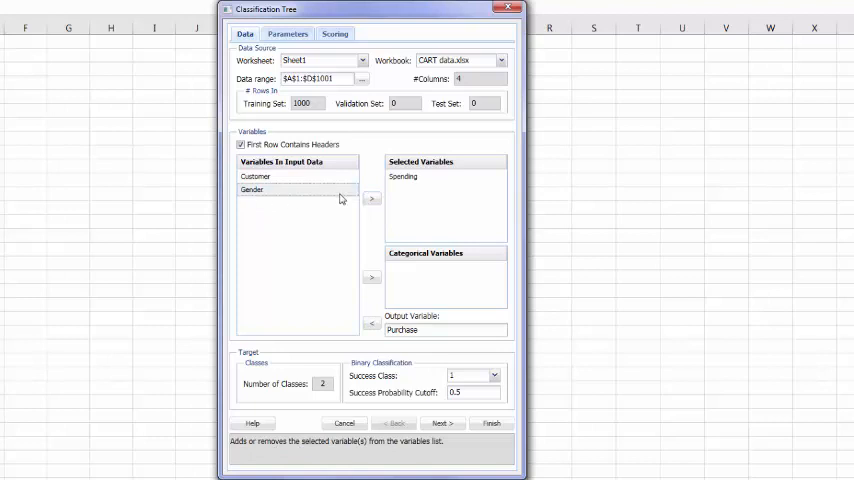
left_click(372, 196)
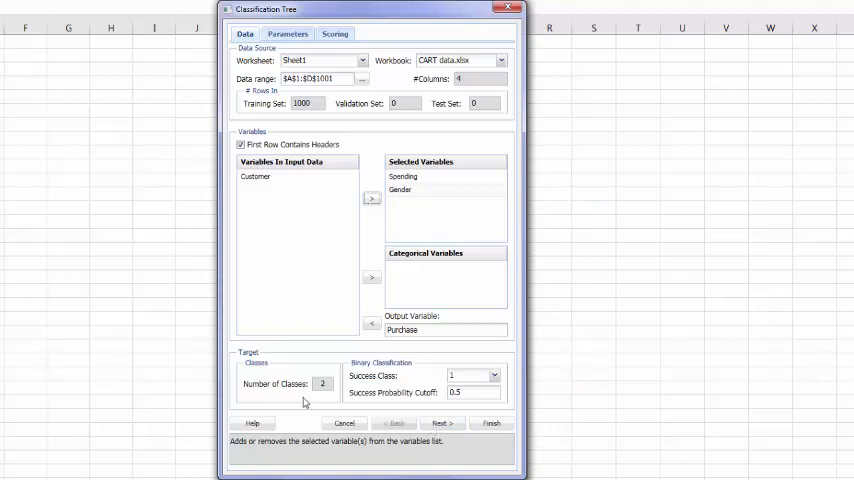
mouse_move(320, 400)
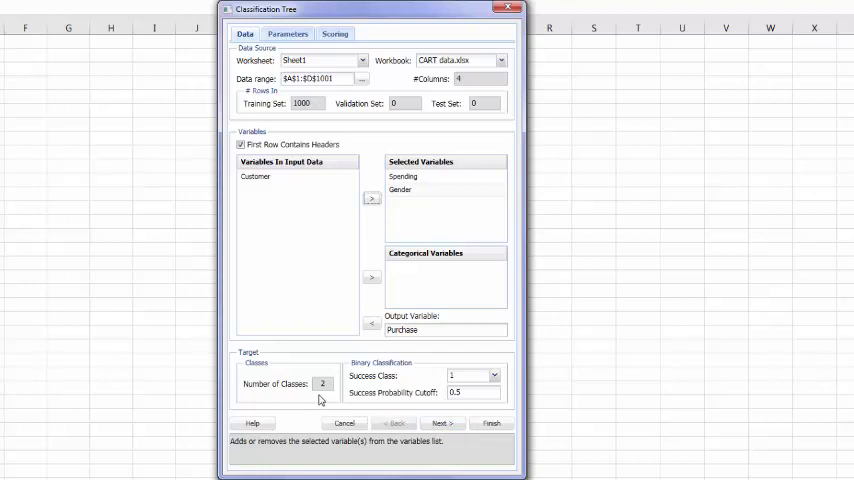
left_click(288, 32)
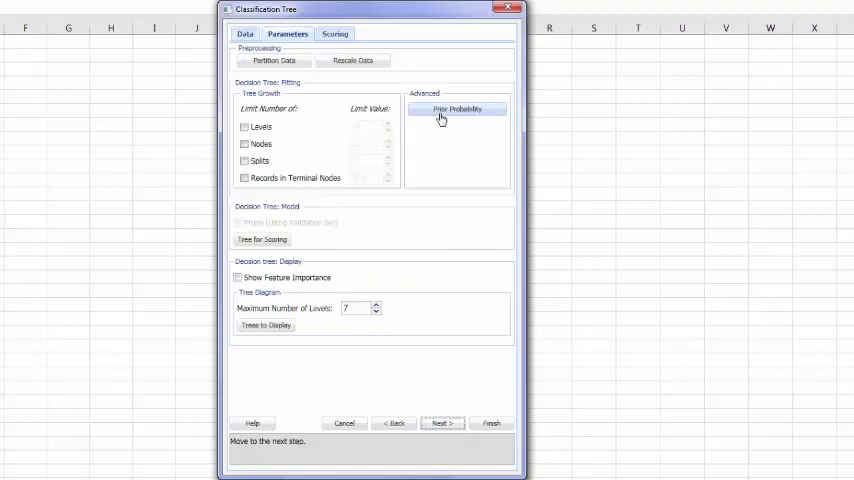
Enable random user-defined partitioning into 60% training, 30% validation and 10% test
left_click(458, 108)
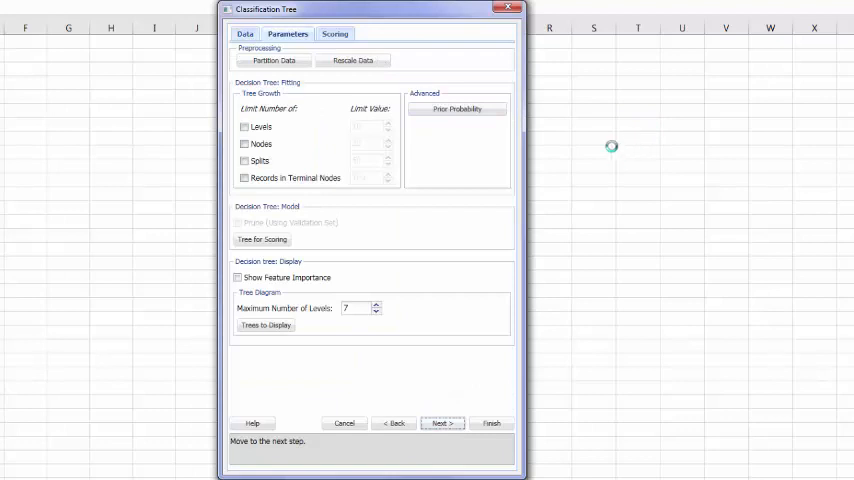
left_click(272, 60)
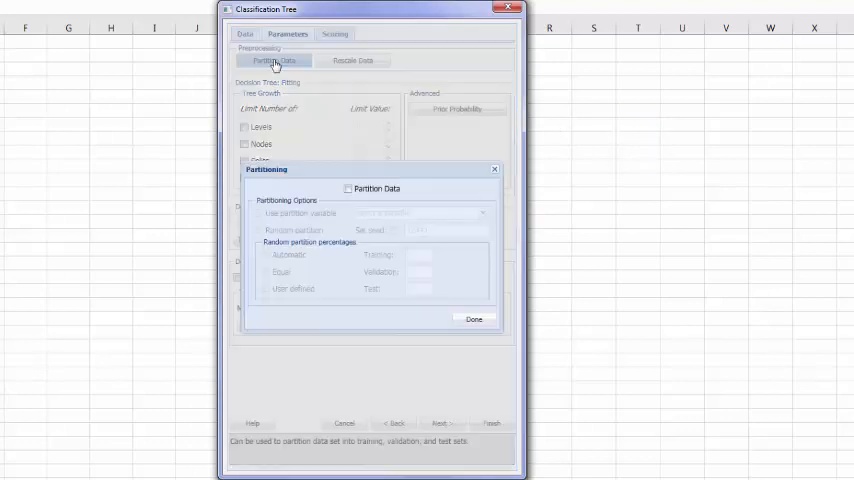
left_click(348, 188)
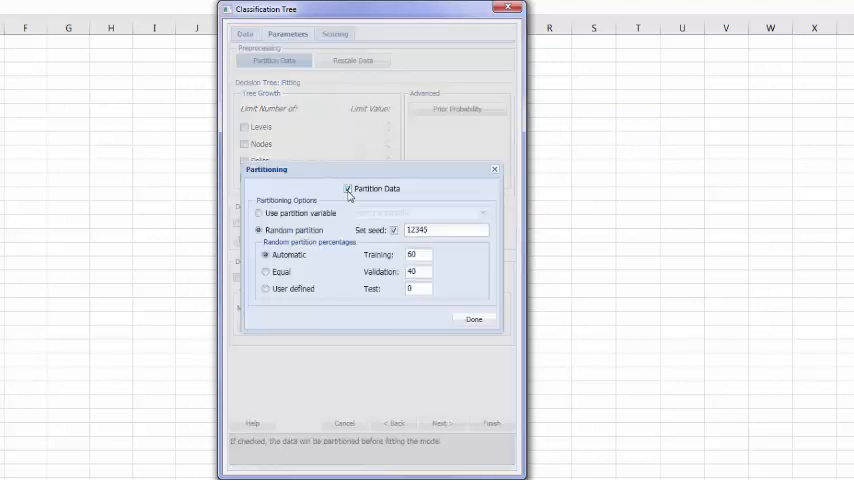
left_click(264, 288)
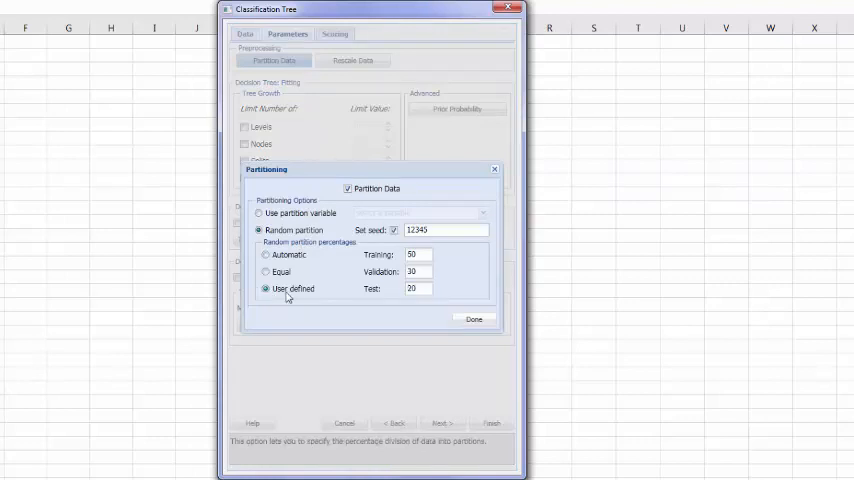
left_click(416, 252)
type("60")
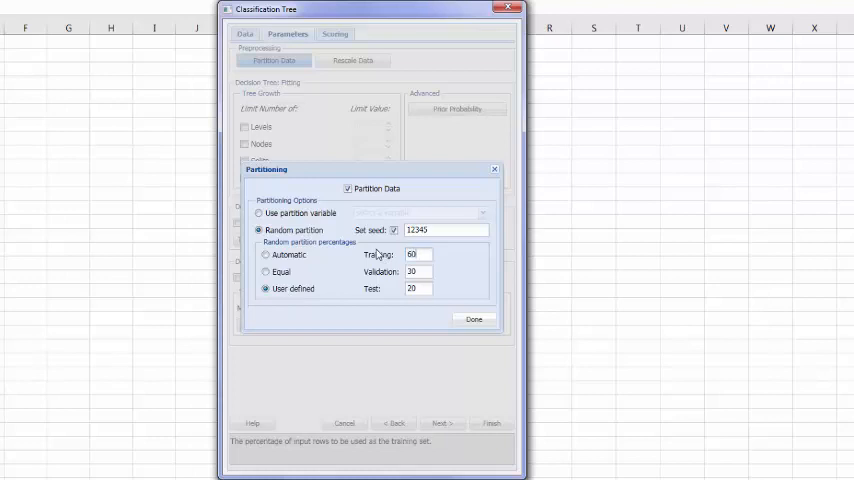
type("40")
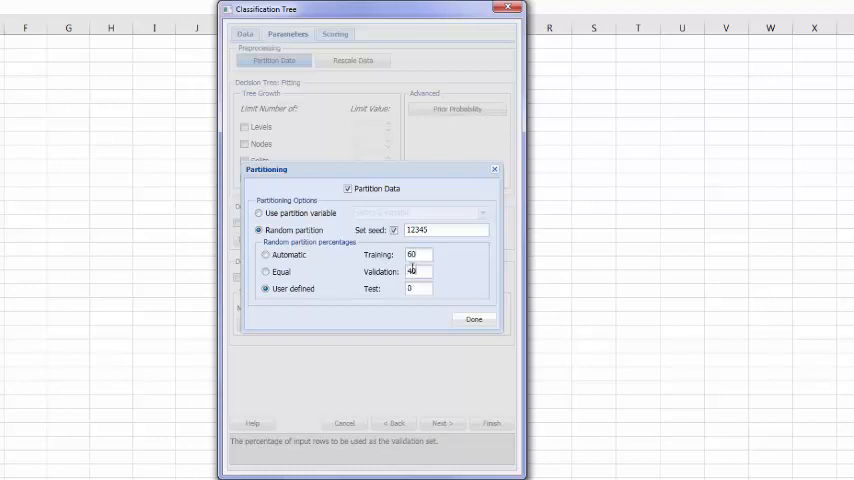
type("30")
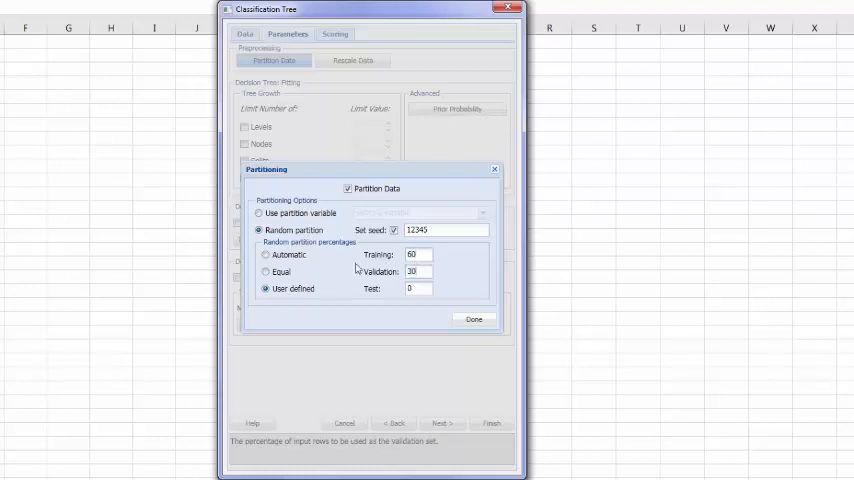
type("10")
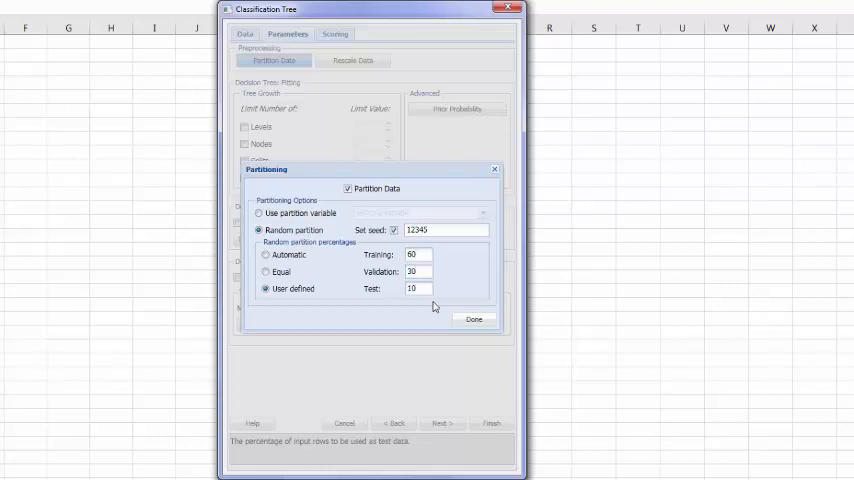
left_click(472, 320)
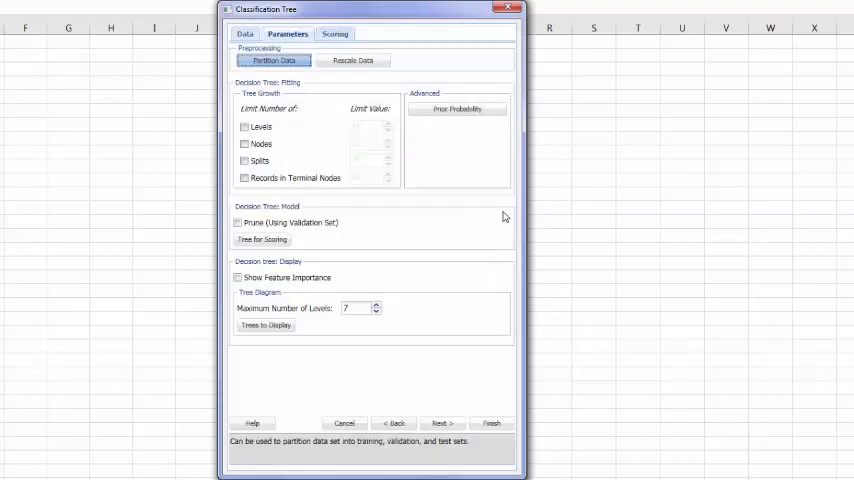
mouse_move(504, 208)
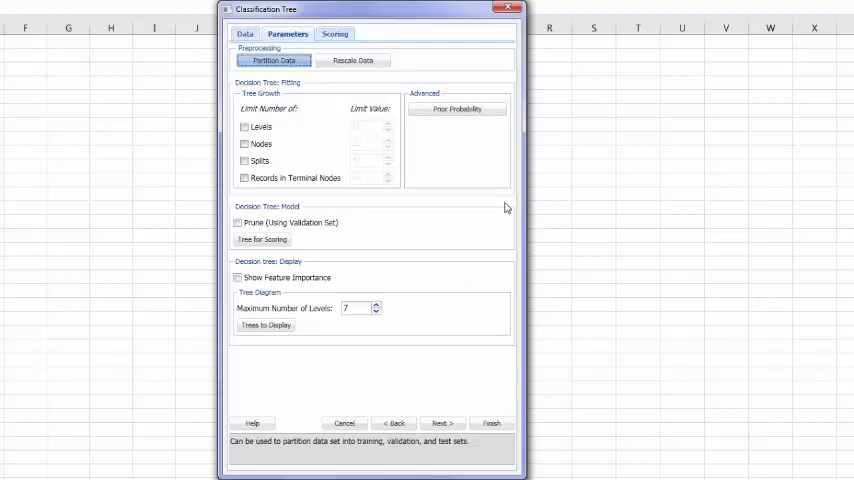
Turn on pruning with the validation set and score with the best pruned tree
left_click(236, 222)
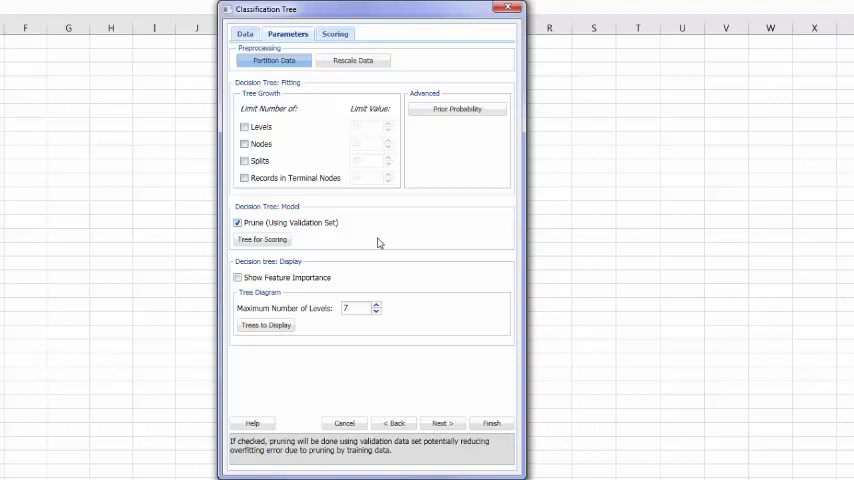
left_click(262, 240)
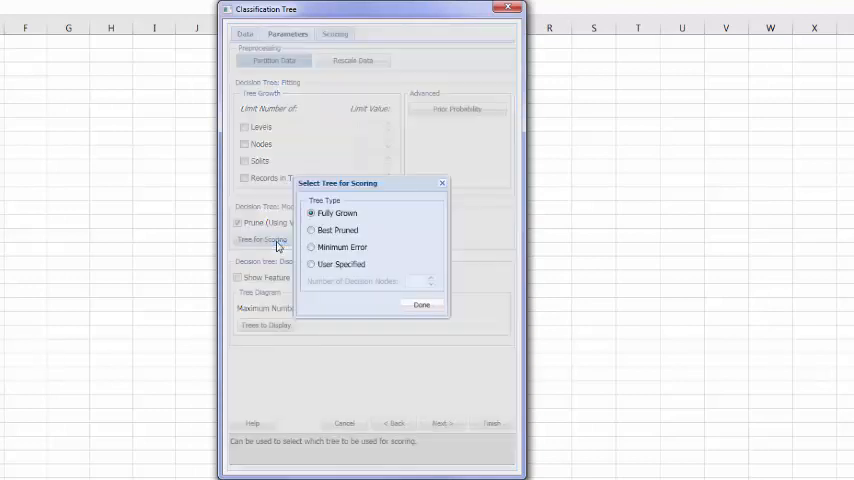
left_click(312, 230)
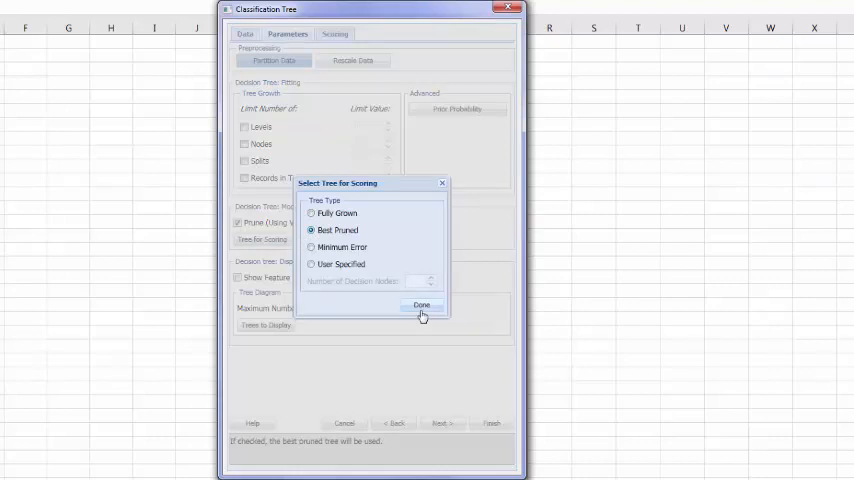
left_click(420, 304)
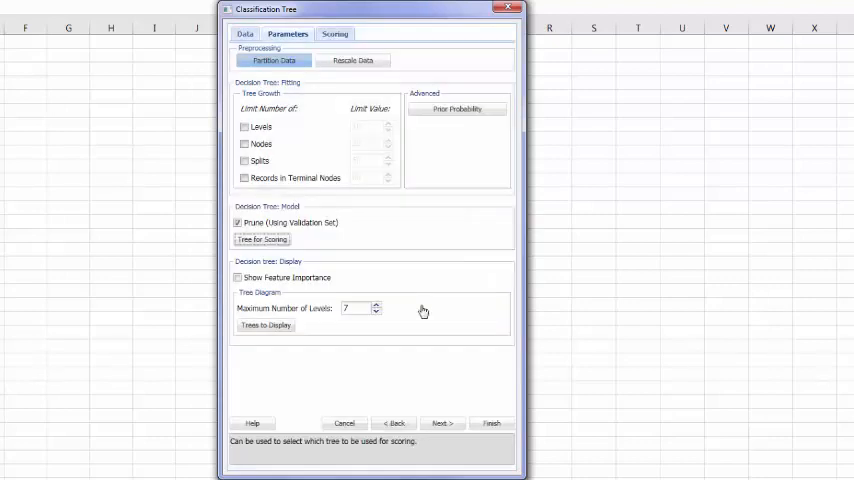
mouse_move(270, 316)
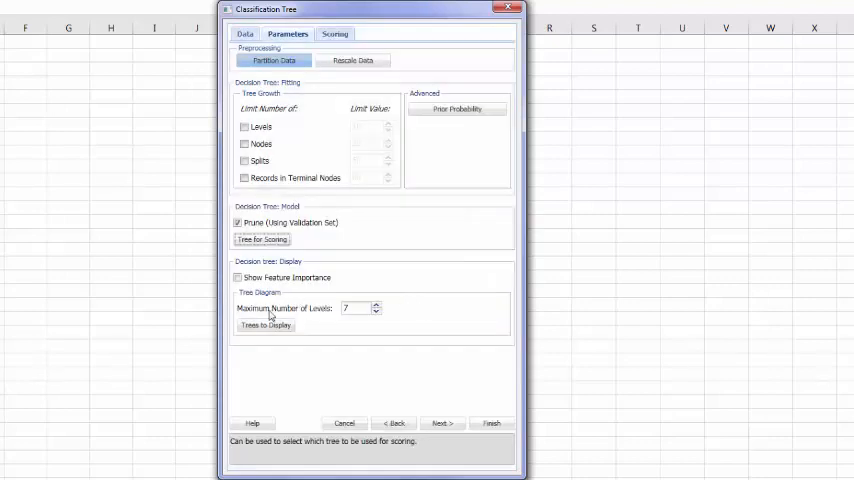
Display the fully grown, best pruned and minimum error trees
left_click(266, 324)
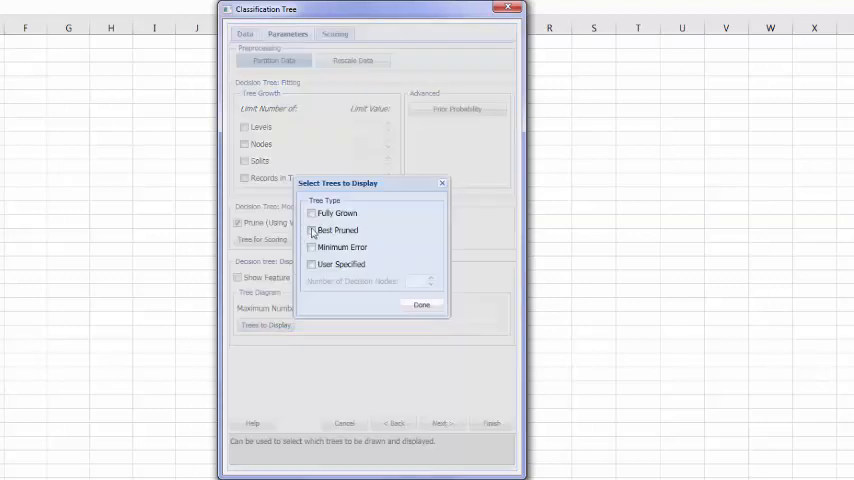
left_click(312, 212)
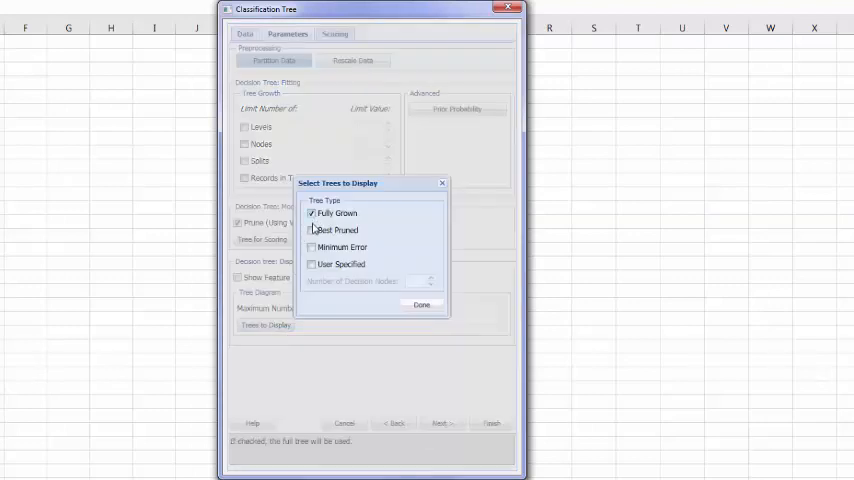
left_click(312, 232)
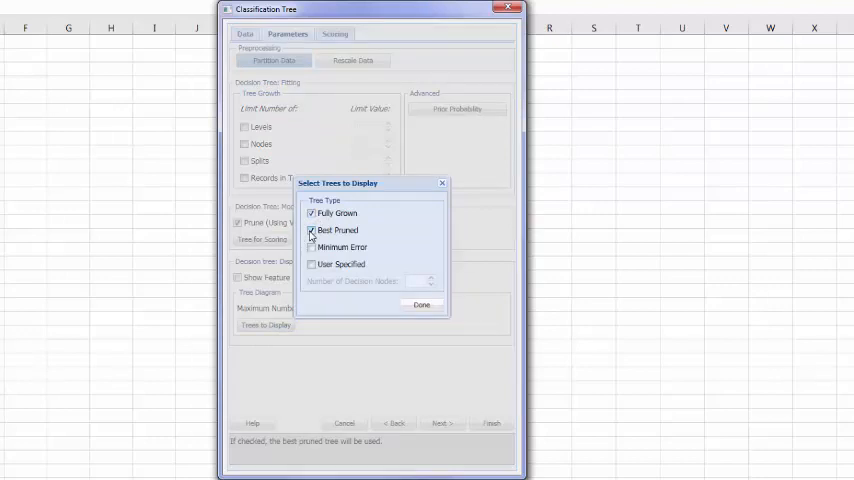
left_click(312, 246)
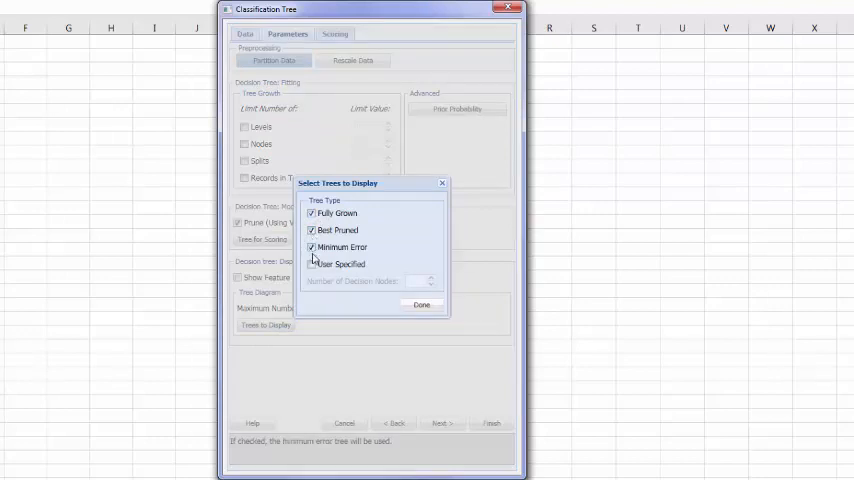
left_click(420, 304)
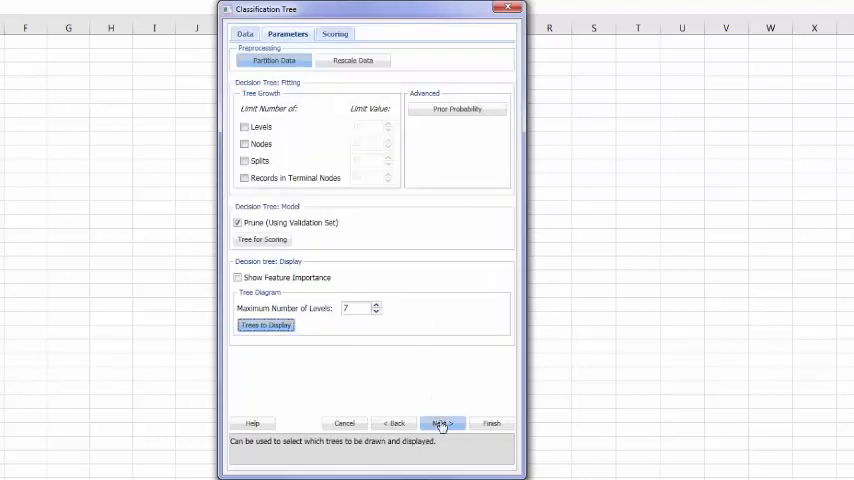
Request detailed scoring reports for the training and validation data
left_click(440, 424)
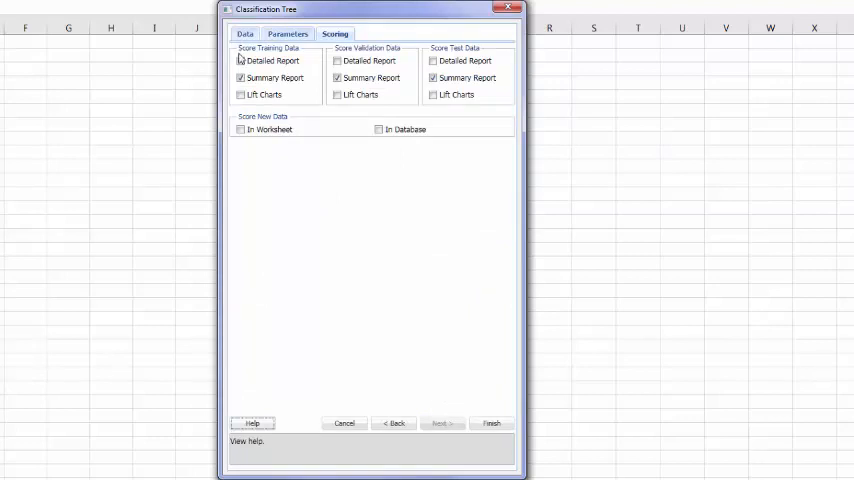
left_click(336, 60)
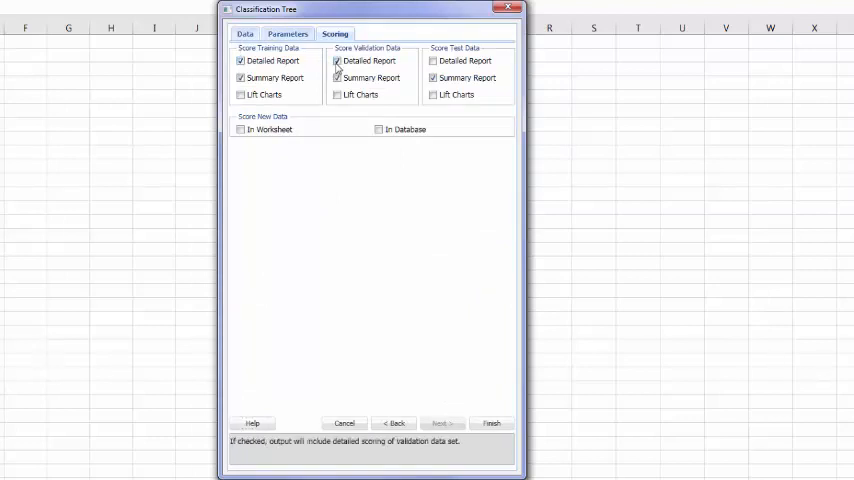
left_click(432, 60)
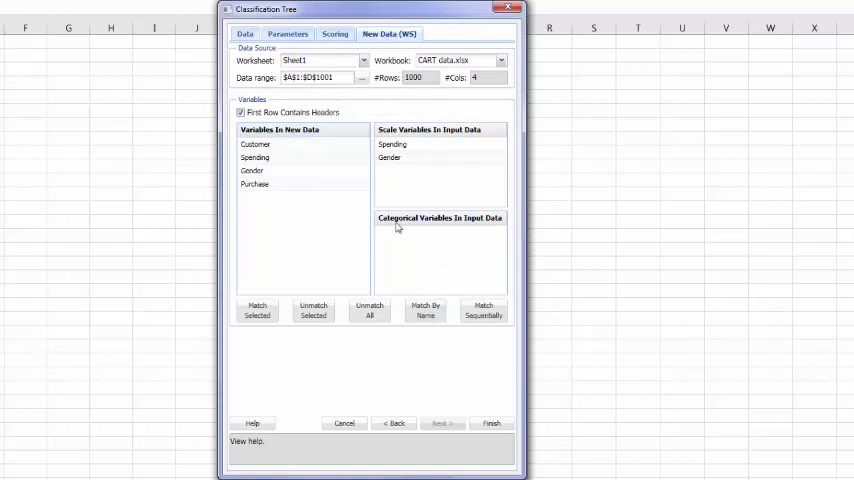
Score the new customers in $G$1:$J$4, matching Spending and Gender by name
left_click(360, 76)
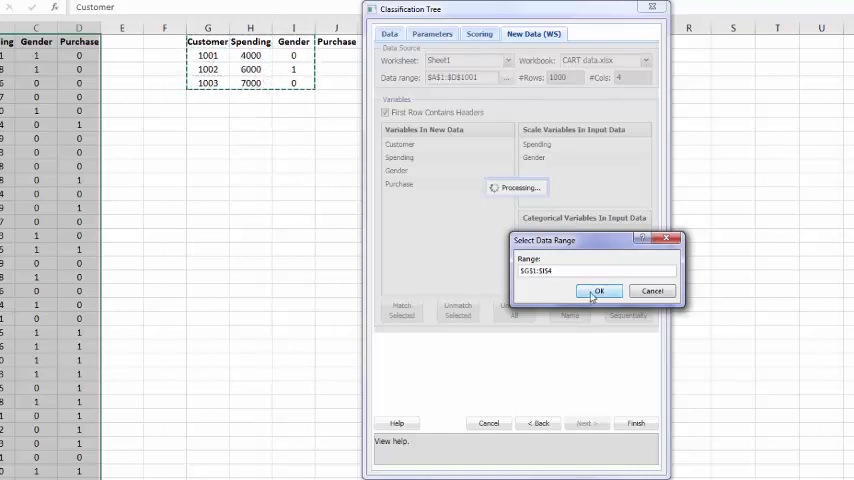
left_click(600, 292)
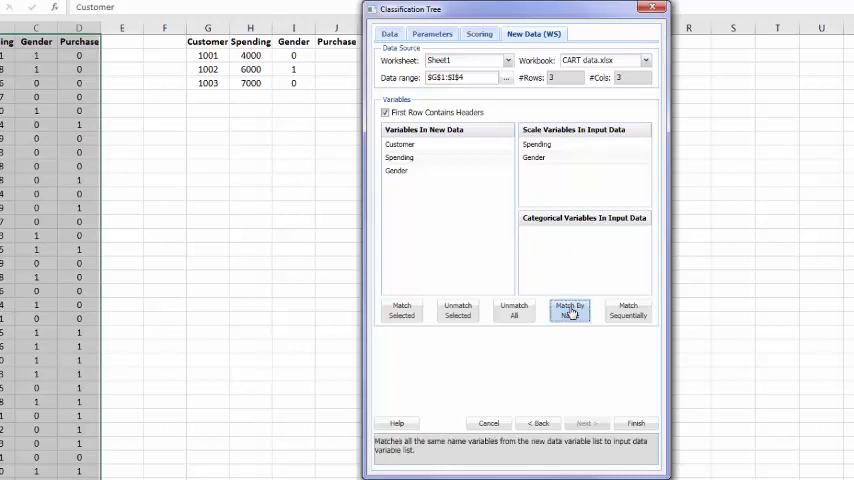
left_click(570, 308)
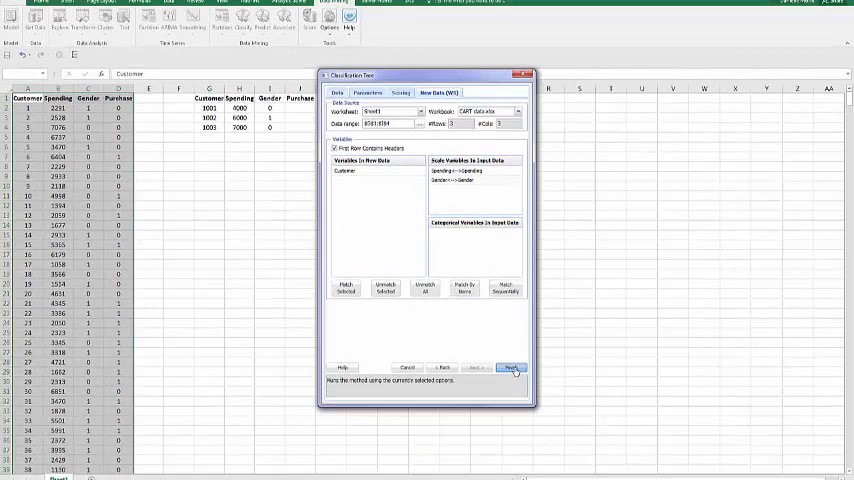
Run the classification tree and review the CT_Output sheet's pruning and scoring-tree settings
left_click(510, 368)
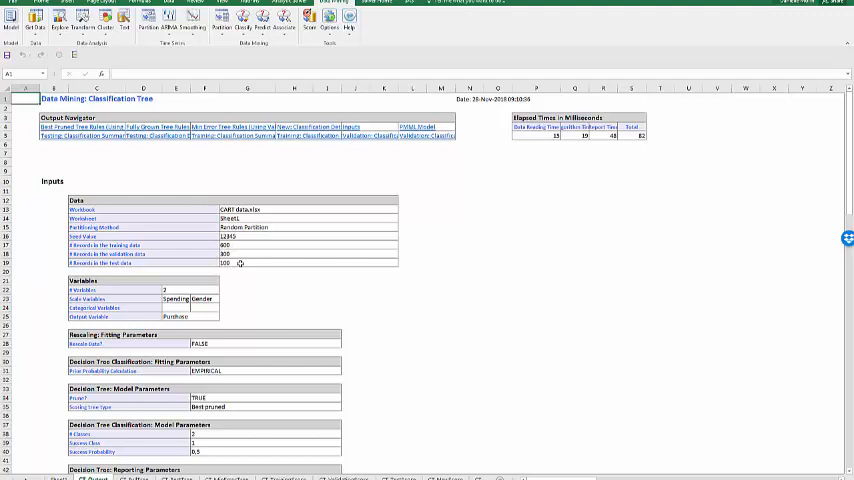
scroll("down", 3)
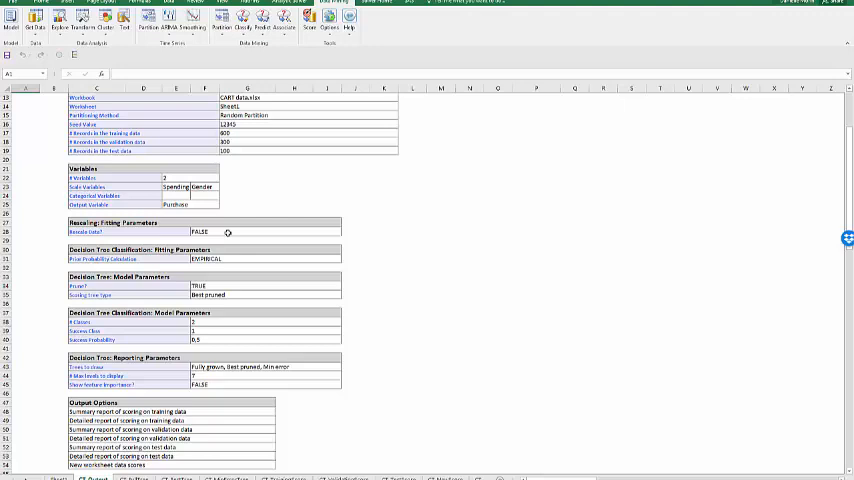
scroll("down", 3)
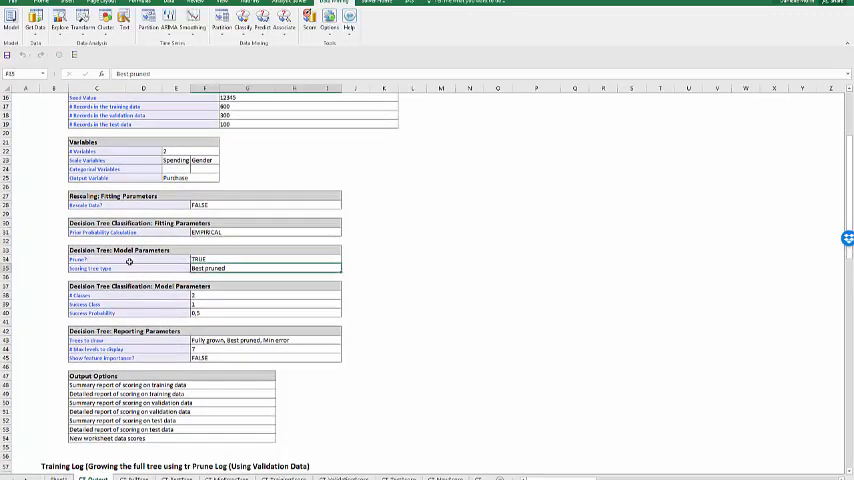
left_click(248, 260)
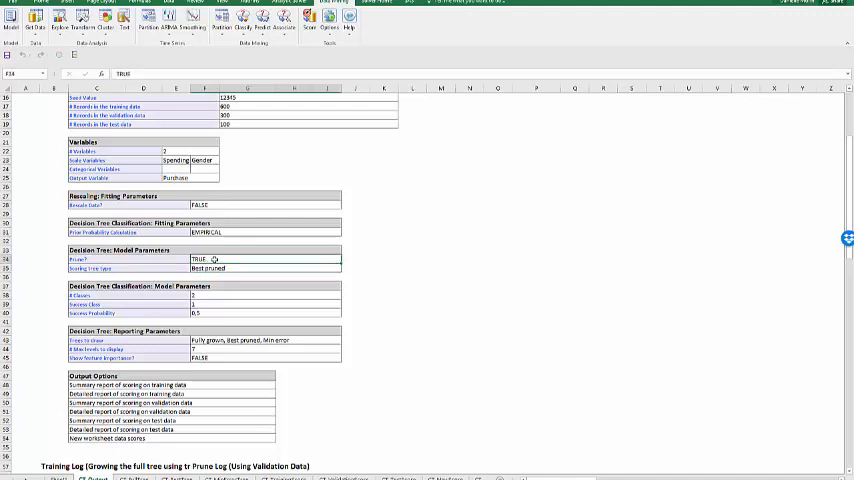
left_click(264, 268)
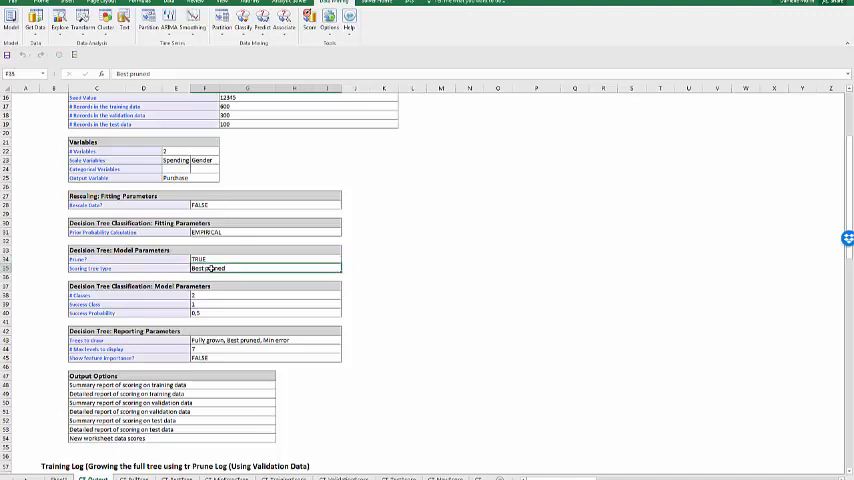
scroll("down", 3)
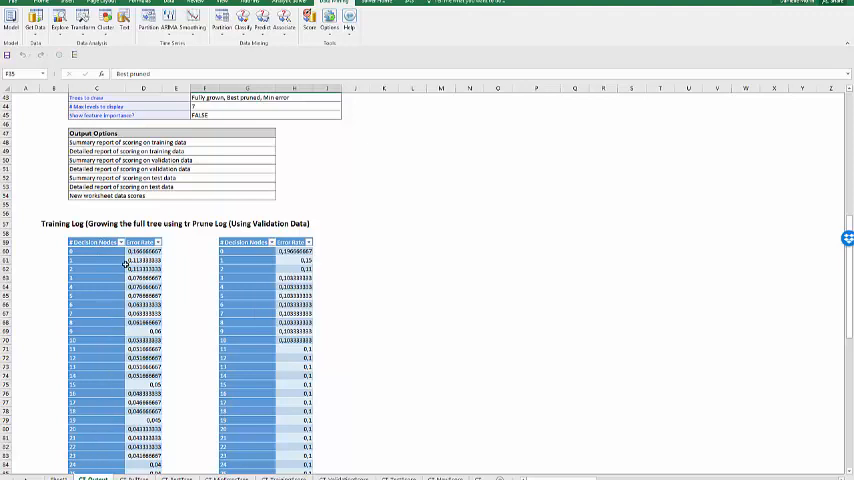
scroll("down", 3)
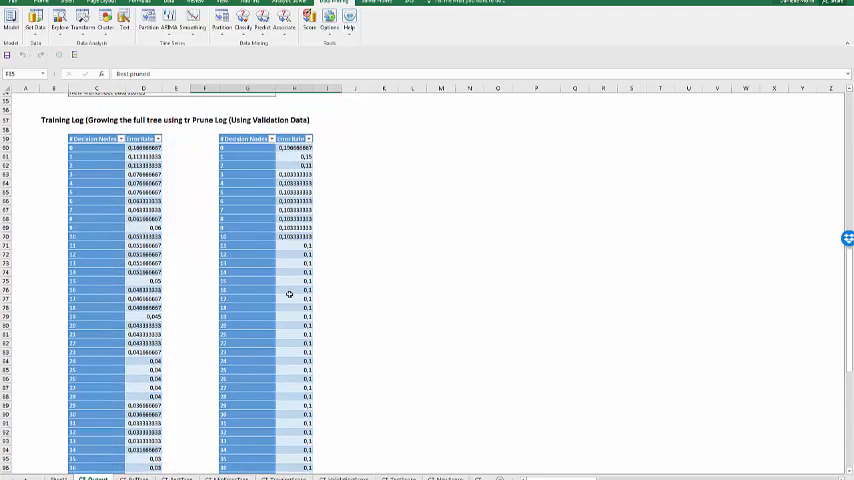
scroll("down", 3)
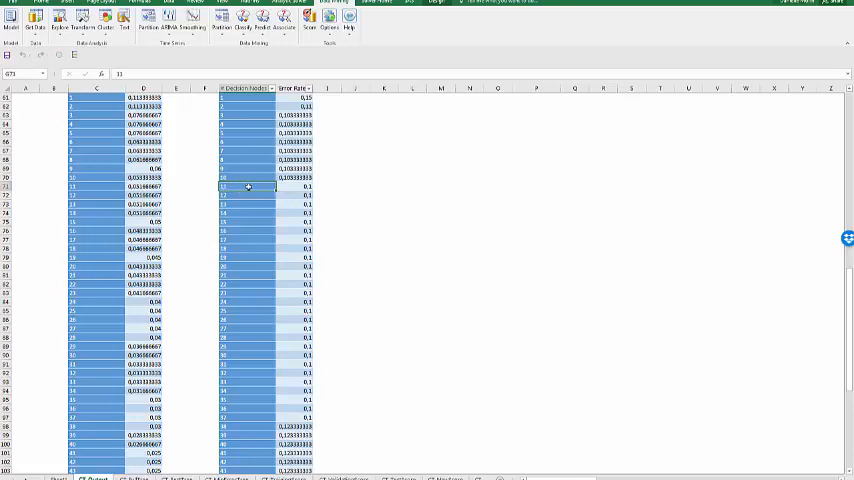
left_click(296, 188)
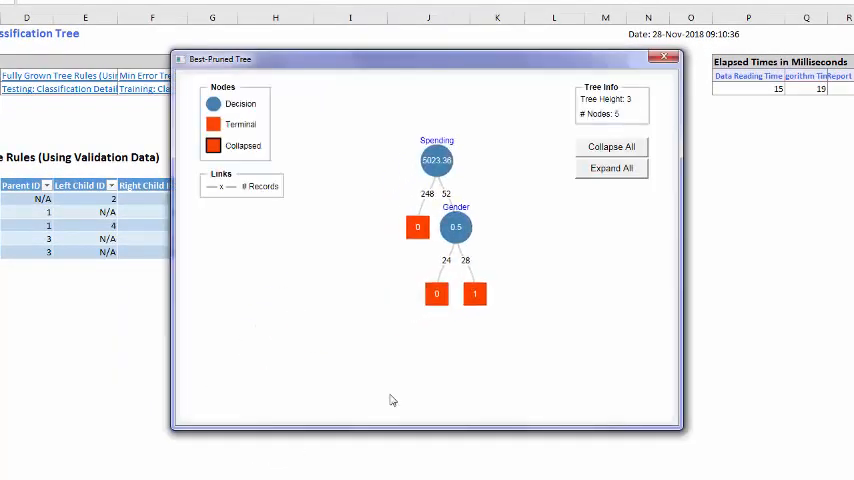
mouse_move(454, 400)
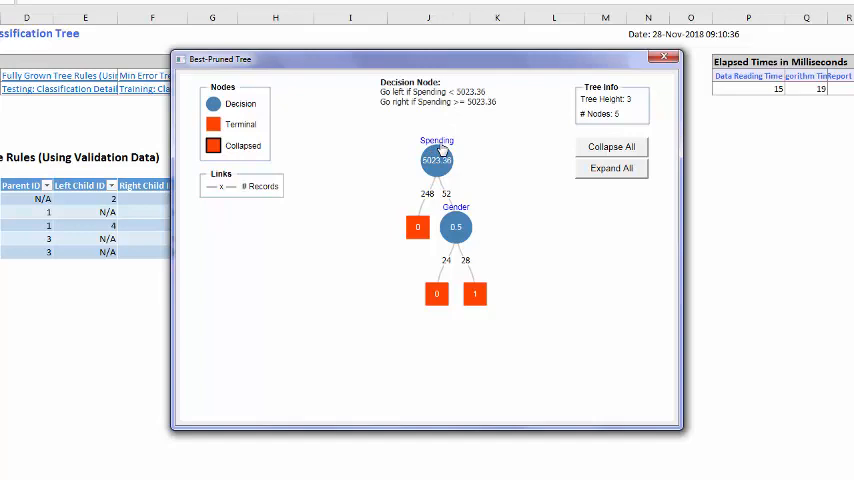
Show the Gender node's split rule at 0.5 in the best pruned tree
left_click(456, 228)
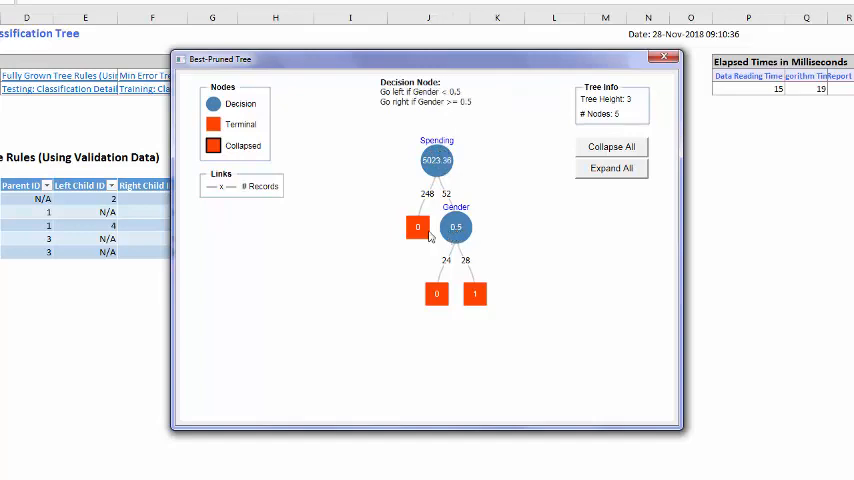
mouse_move(500, 372)
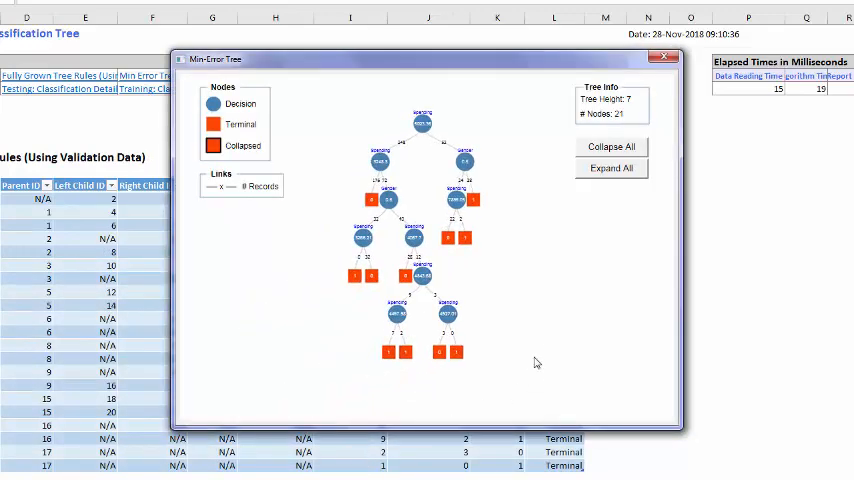
mouse_move(540, 348)
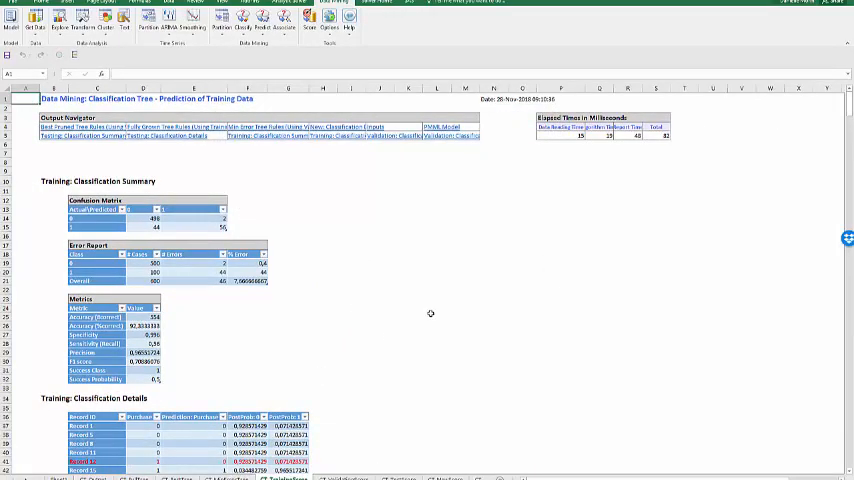
mouse_move(104, 174)
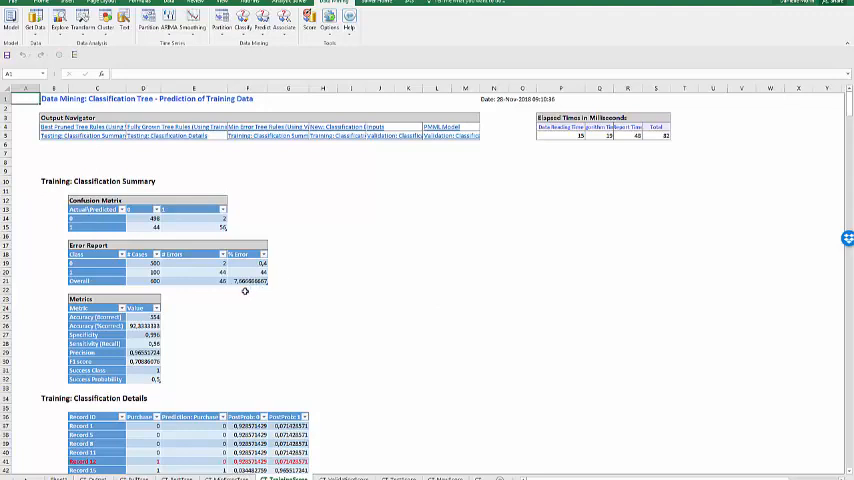
mouse_move(246, 284)
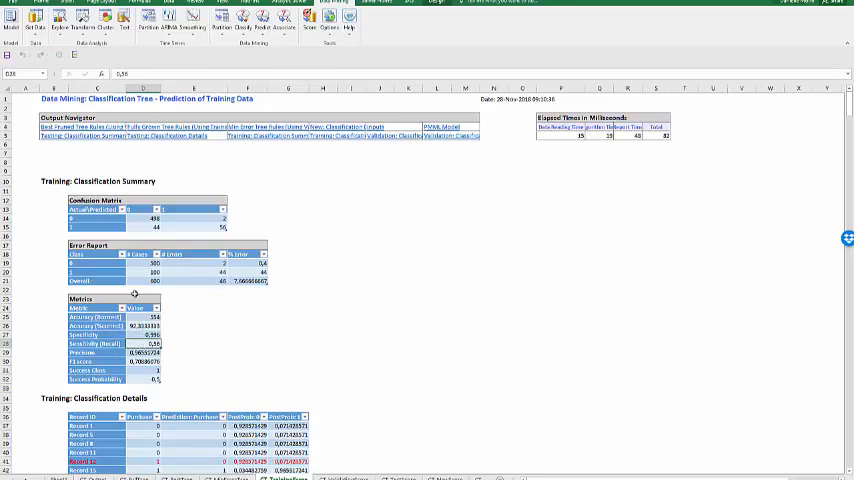
Review the training metrics and scroll to the per-record classification details
left_click(96, 272)
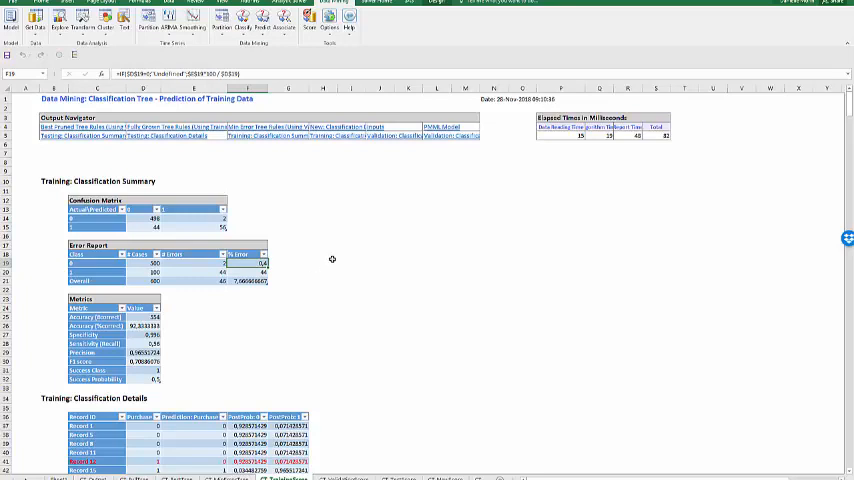
mouse_move(318, 284)
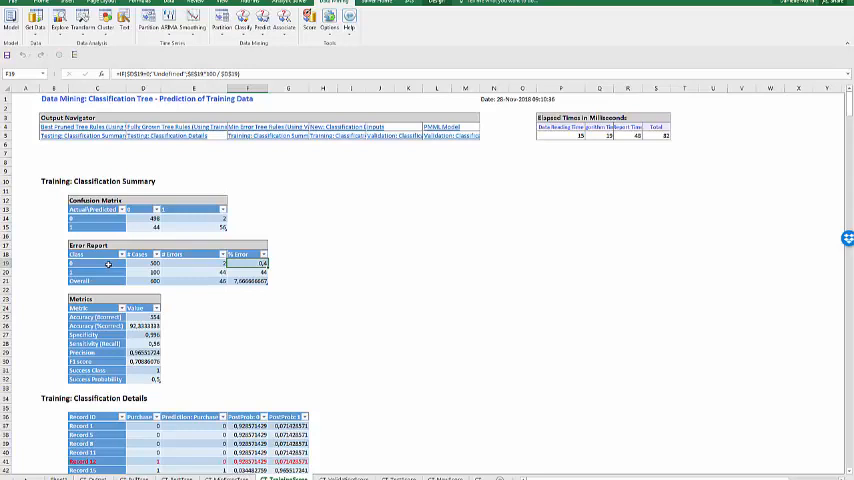
scroll("down", 3)
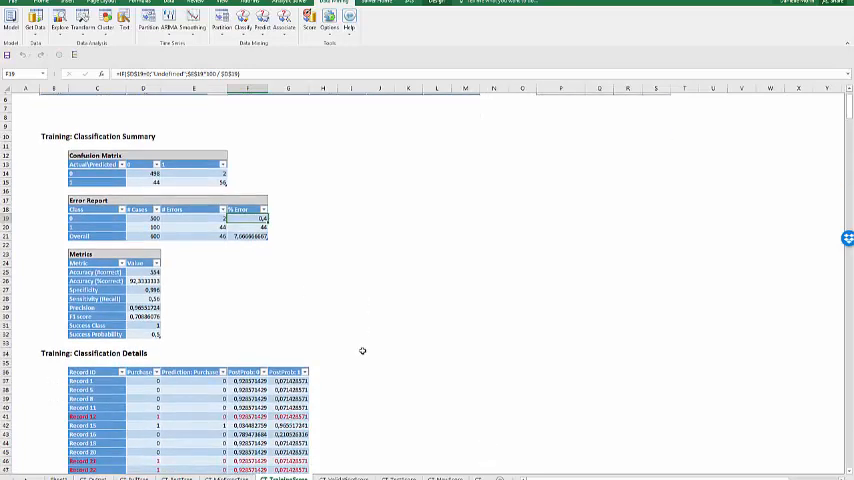
scroll("down", 3)
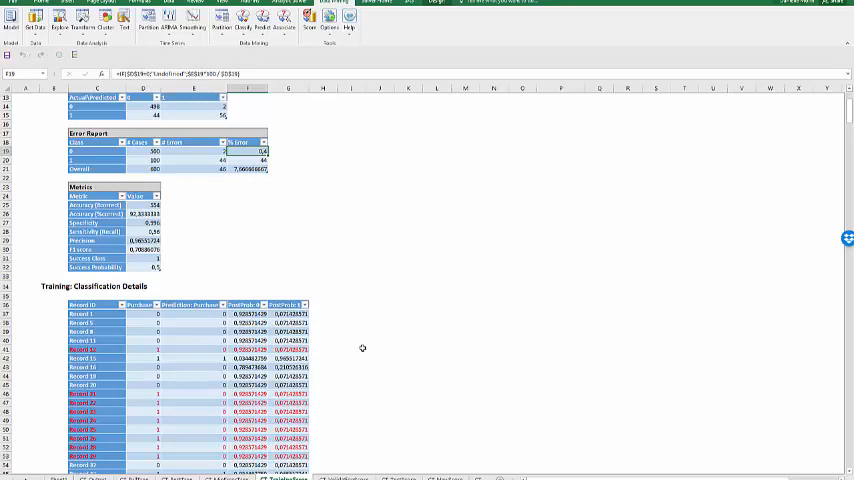
mouse_move(362, 346)
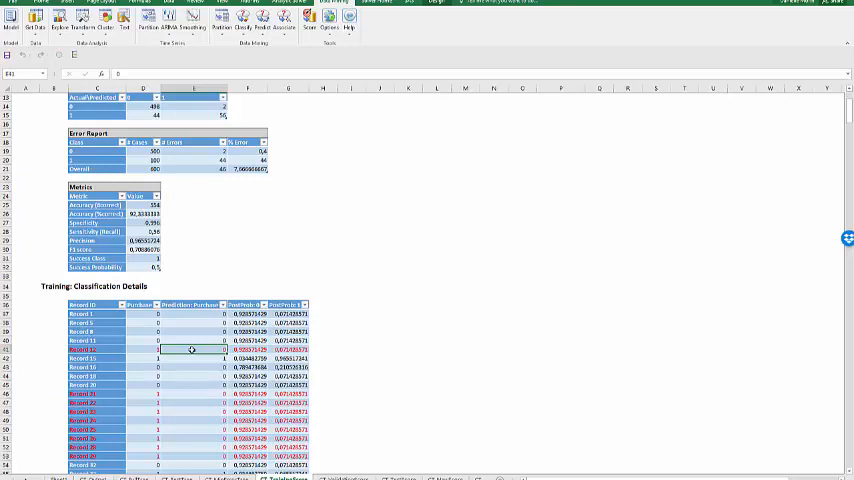
left_click(248, 348)
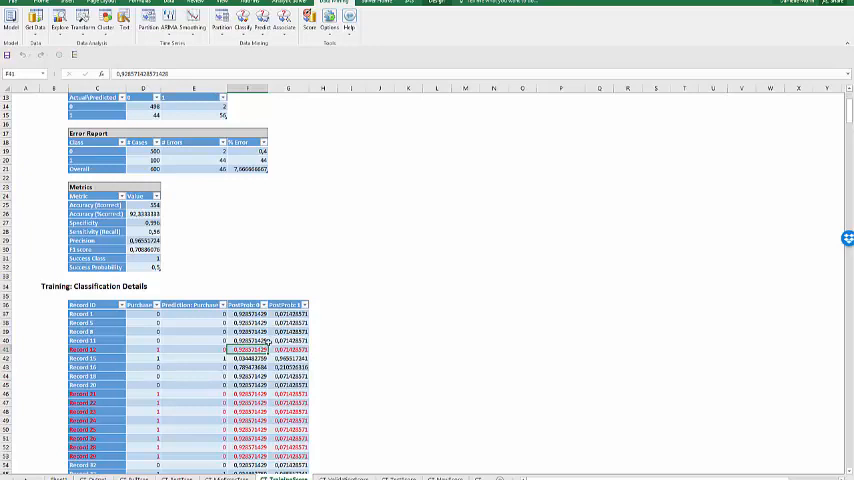
left_click(288, 348)
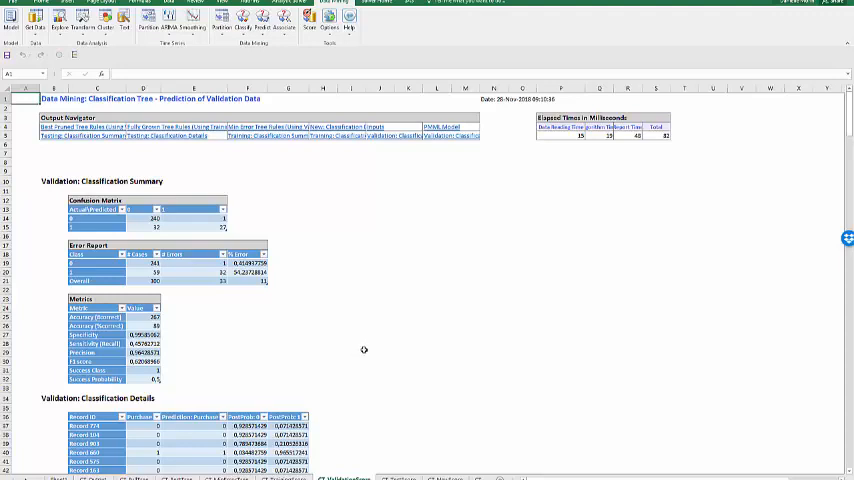
mouse_move(368, 324)
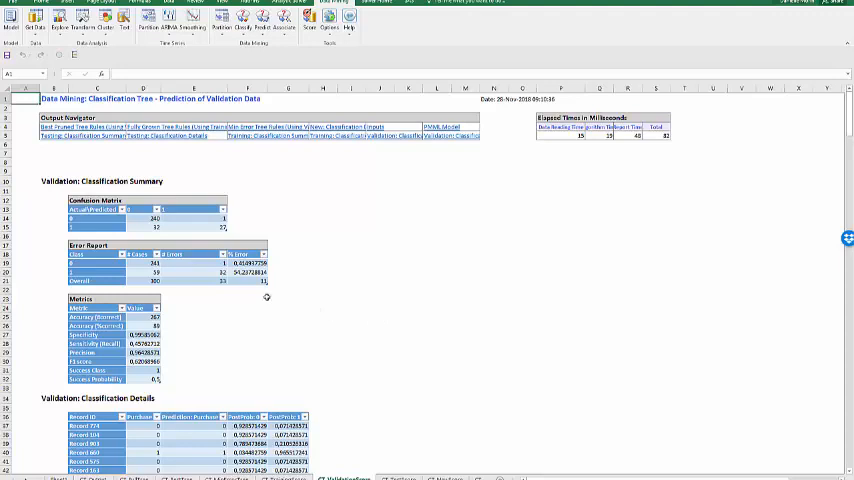
Review the class 1 validation error percentage and scroll down the validation report
left_click(248, 264)
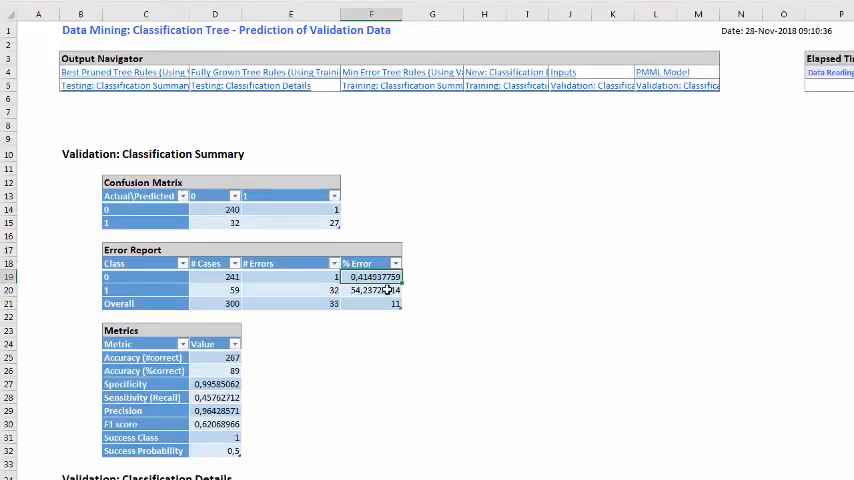
left_click(374, 288)
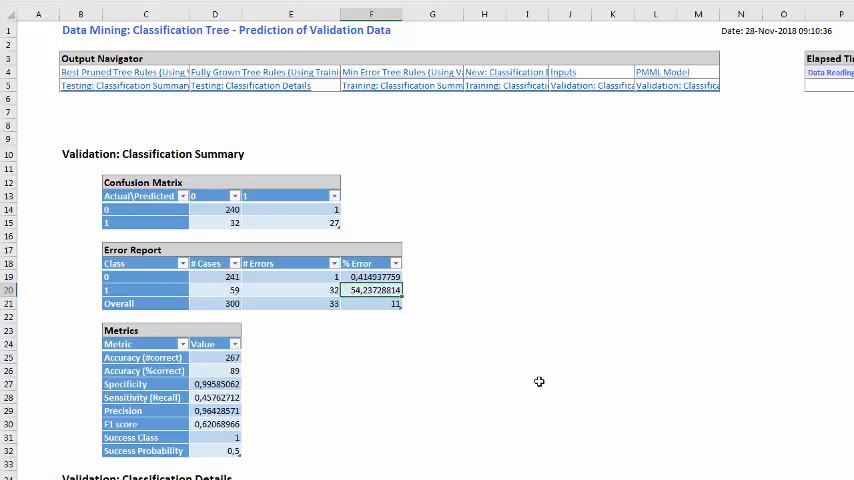
scroll("down", 3)
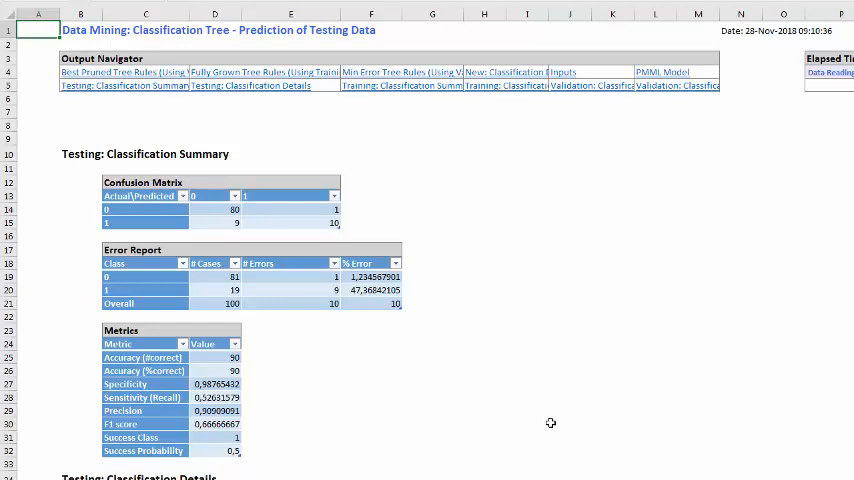
mouse_move(544, 416)
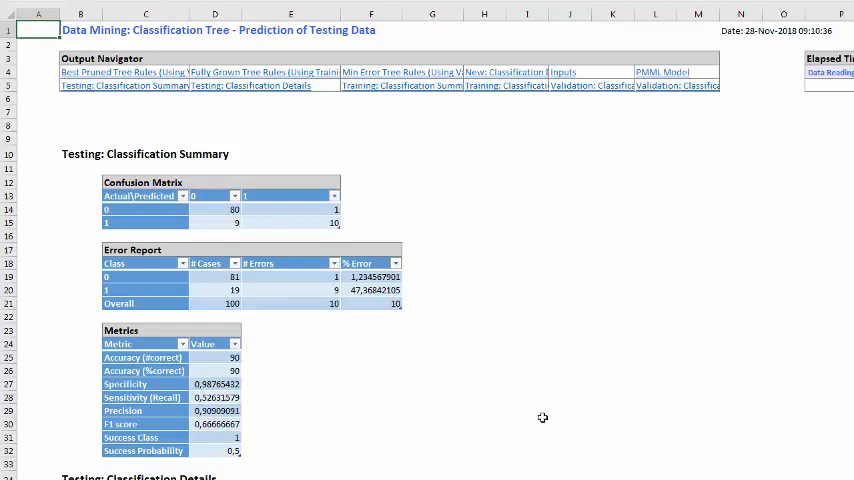
mouse_move(522, 404)
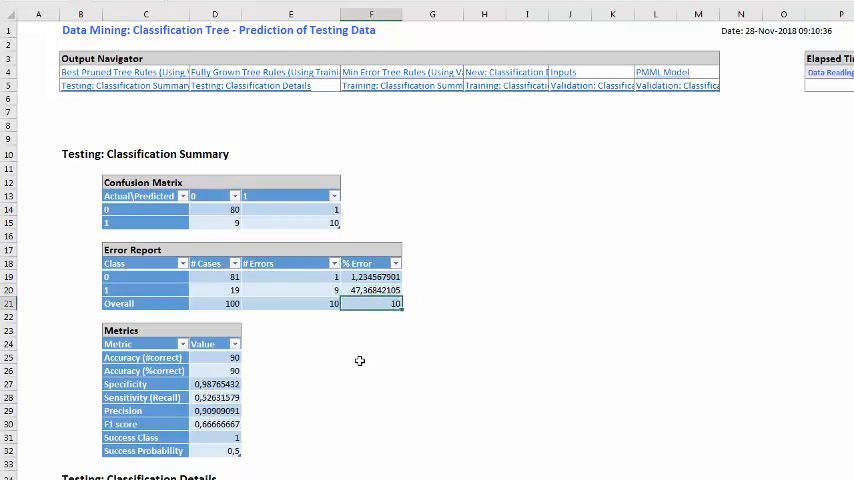
mouse_move(128, 288)
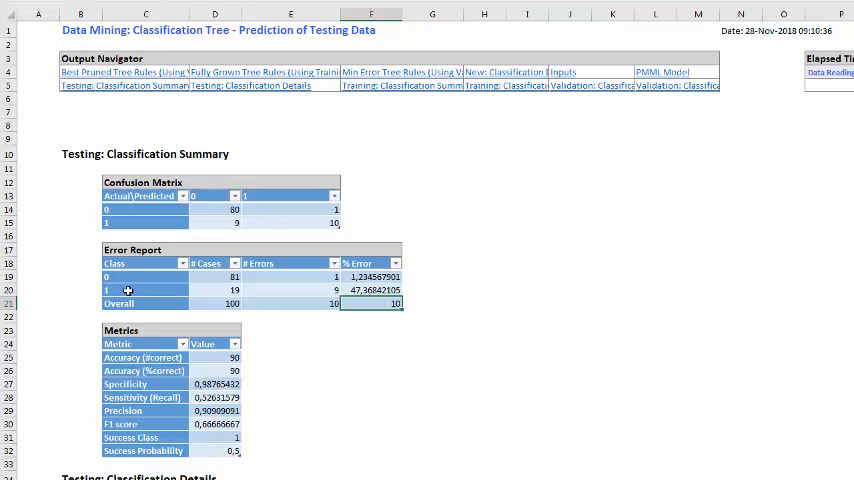
Review the class 1 test error percentage and scroll to the per-record test classifications
left_click(144, 288)
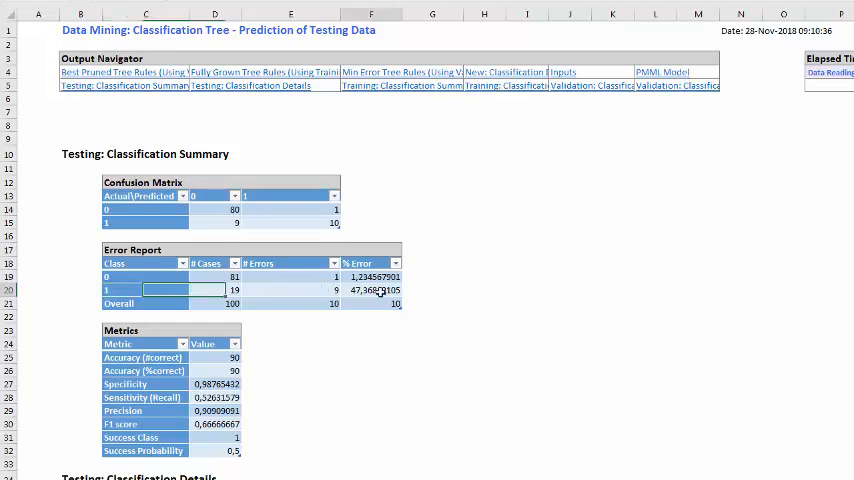
left_click(372, 288)
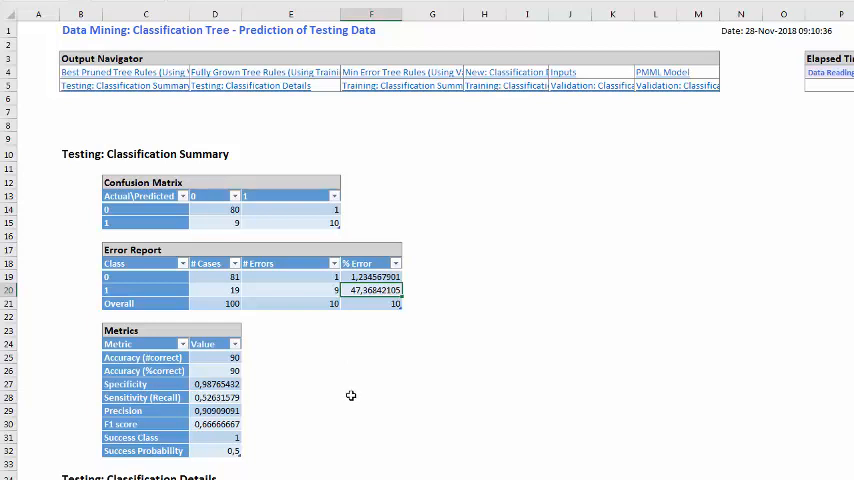
scroll("down", 3)
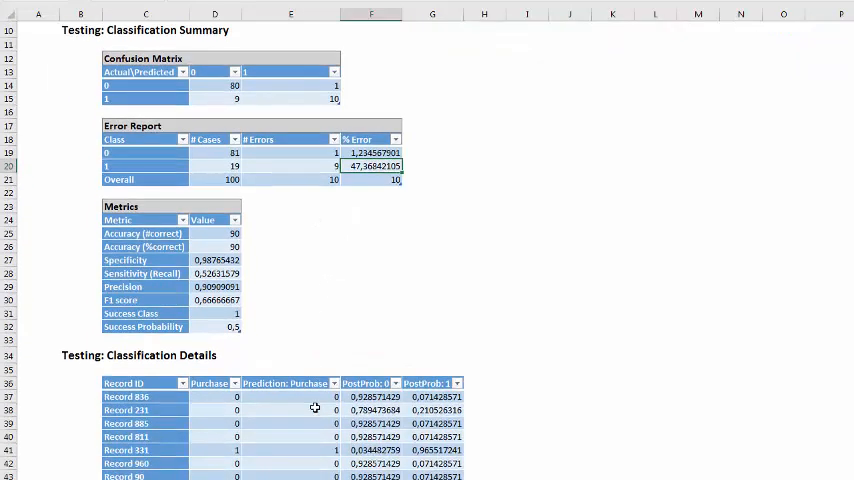
scroll("down", 3)
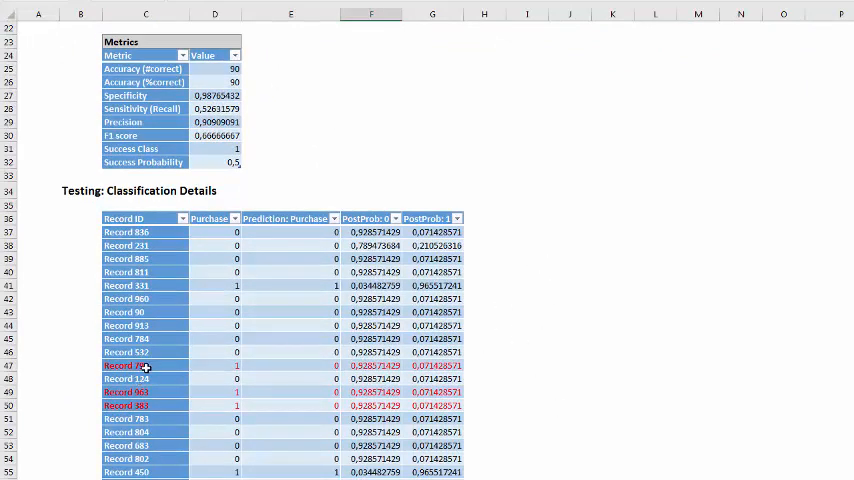
left_click(144, 364)
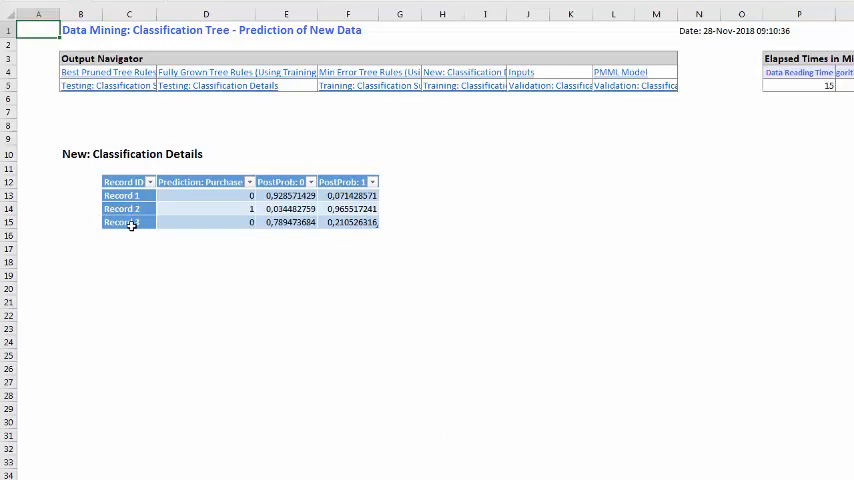
Review each new record's predicted purchase and posterior probability in the New: Classification Details
left_click(208, 196)
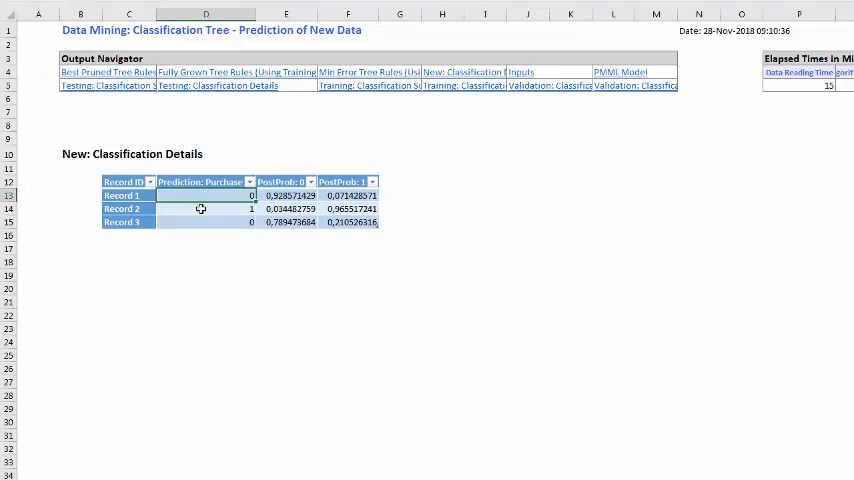
left_click(198, 208)
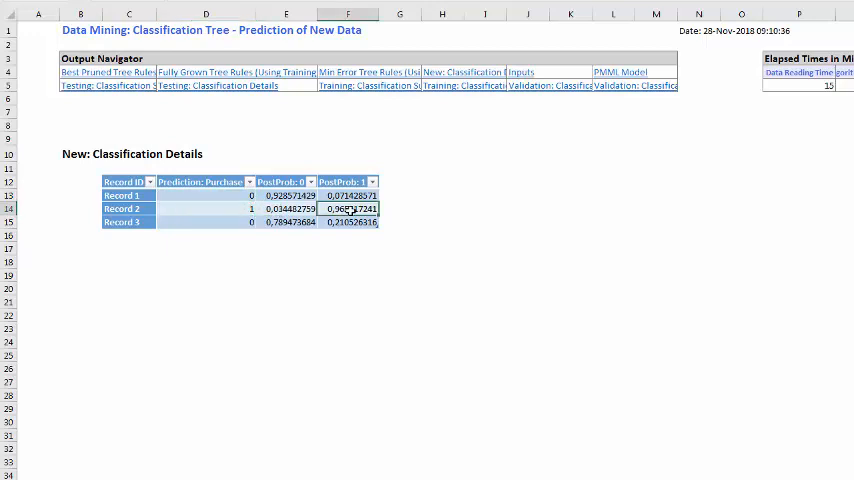
left_click(216, 208)
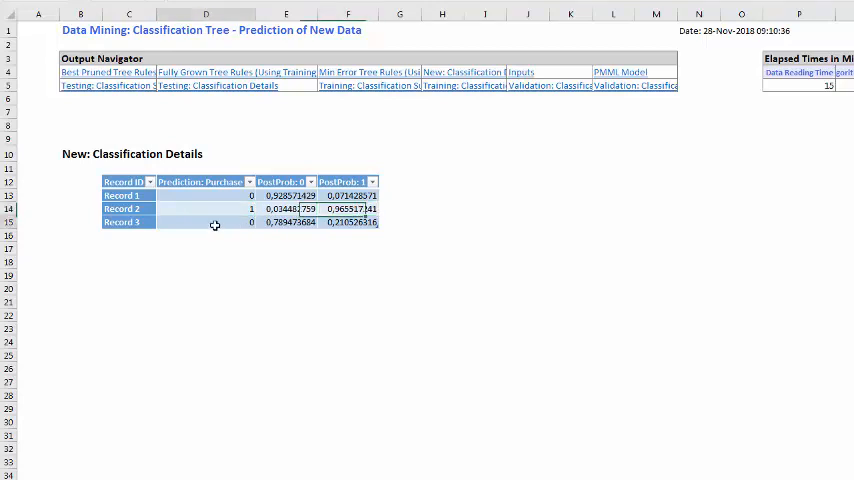
left_click(128, 208)
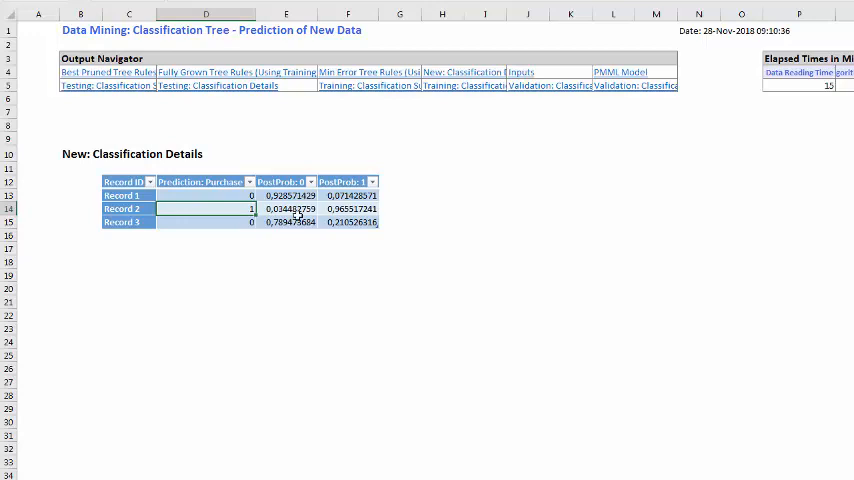
mouse_move(440, 354)
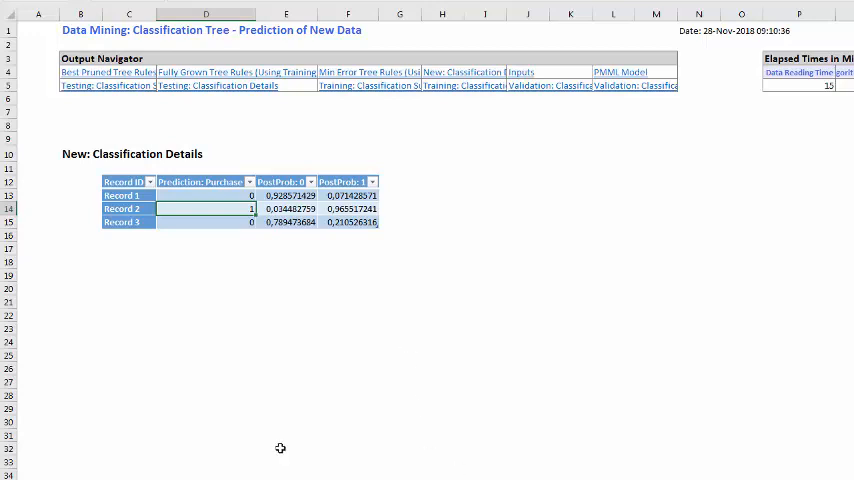
mouse_move(286, 448)
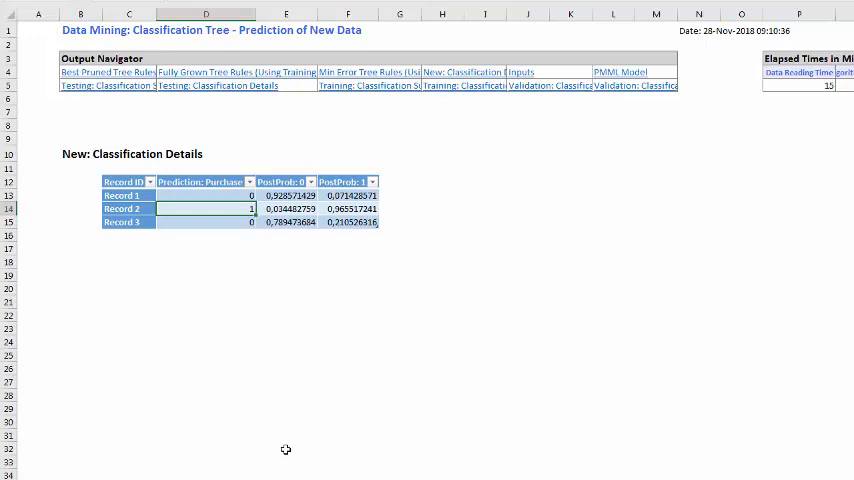
mouse_move(276, 440)
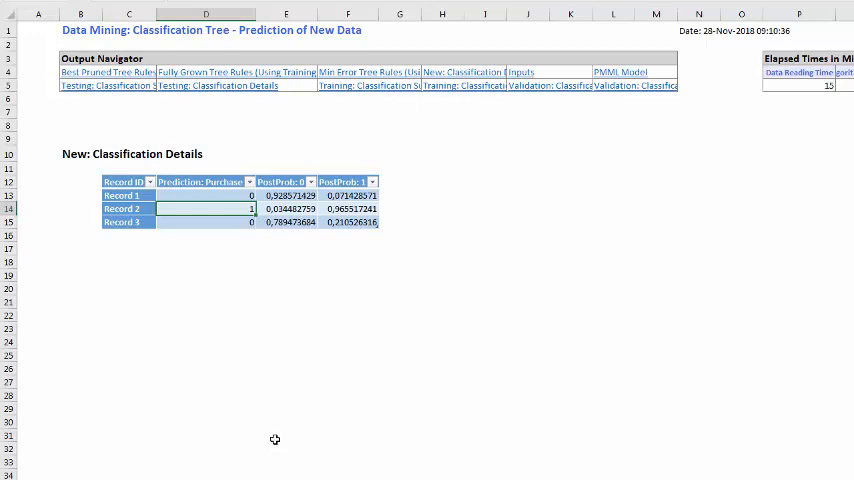